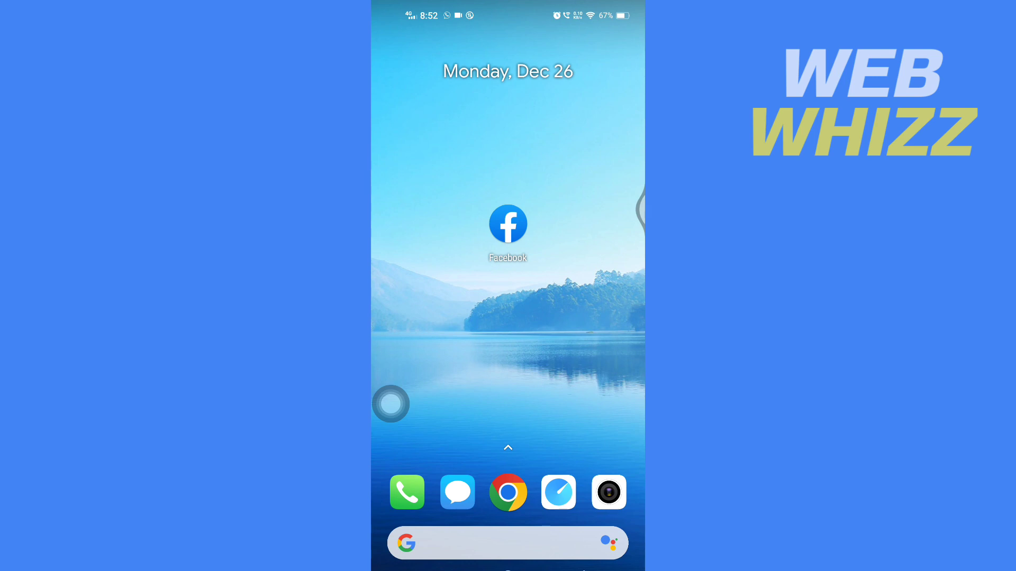
- Launch the Facebook app from the home screen
{"action": "left_click", "coordinate": [507, 224]}
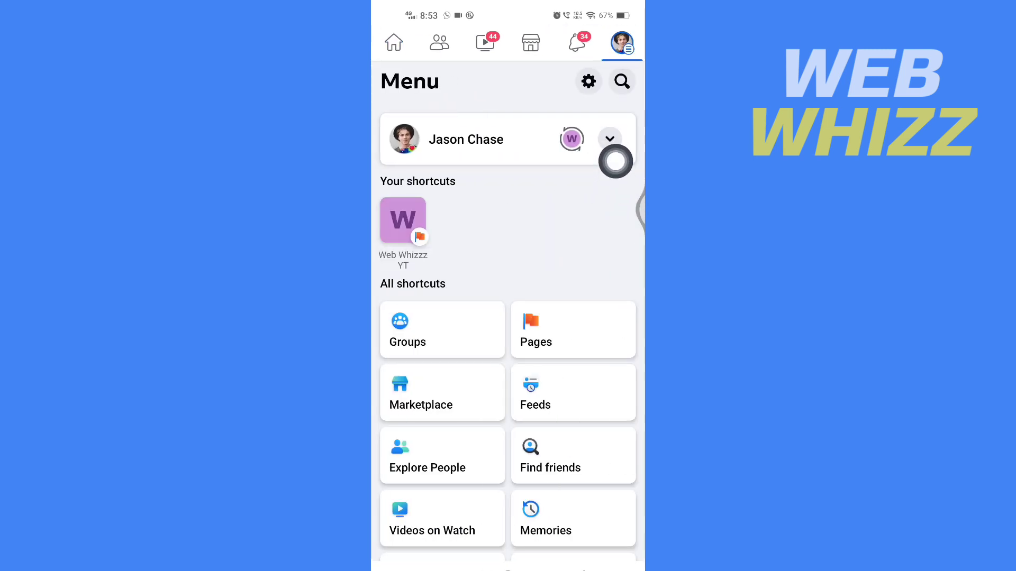
- Switch the active profile to the Web Whizzz YT page from the profiles list
{"action": "left_click", "coordinate": [610, 140]}
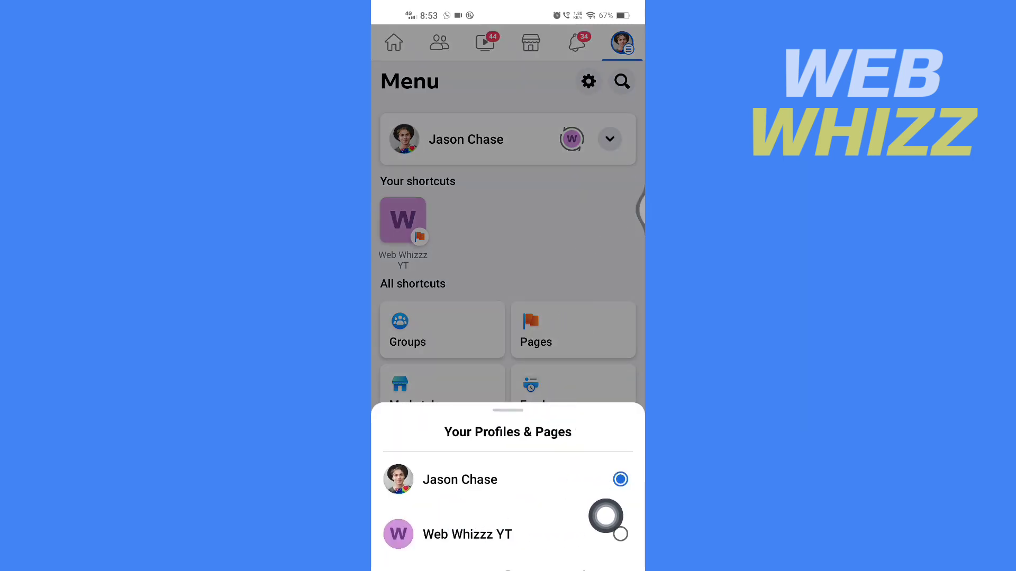
{"action": "left_click", "coordinate": [468, 534]}
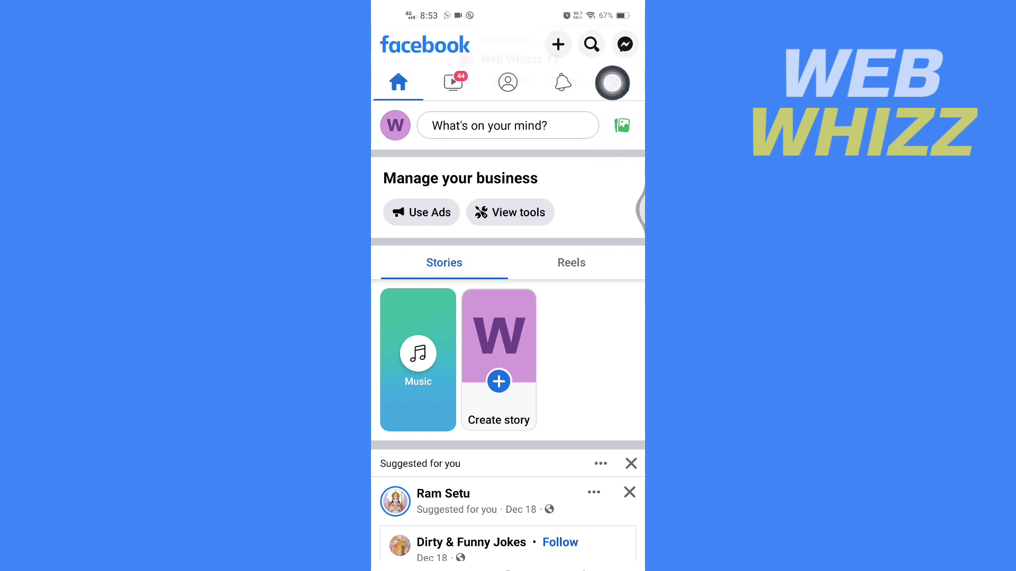
- Start a new post from 'What's on your mind?' on the Web Whizzz YT page profile
{"action": "left_click", "coordinate": [612, 82]}
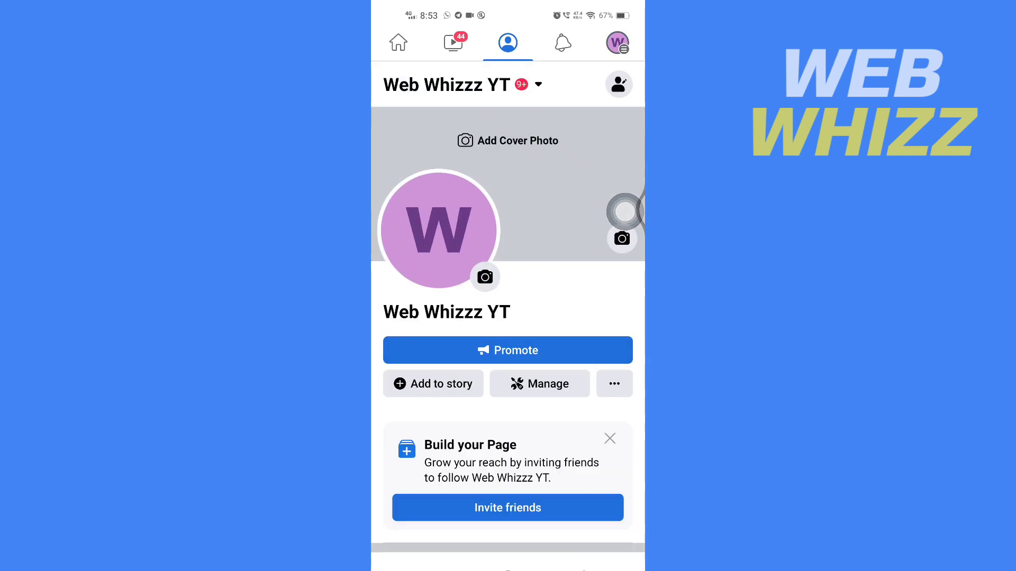
{"action": "scroll", "scroll_direction": "down", "scroll_amount": 3}
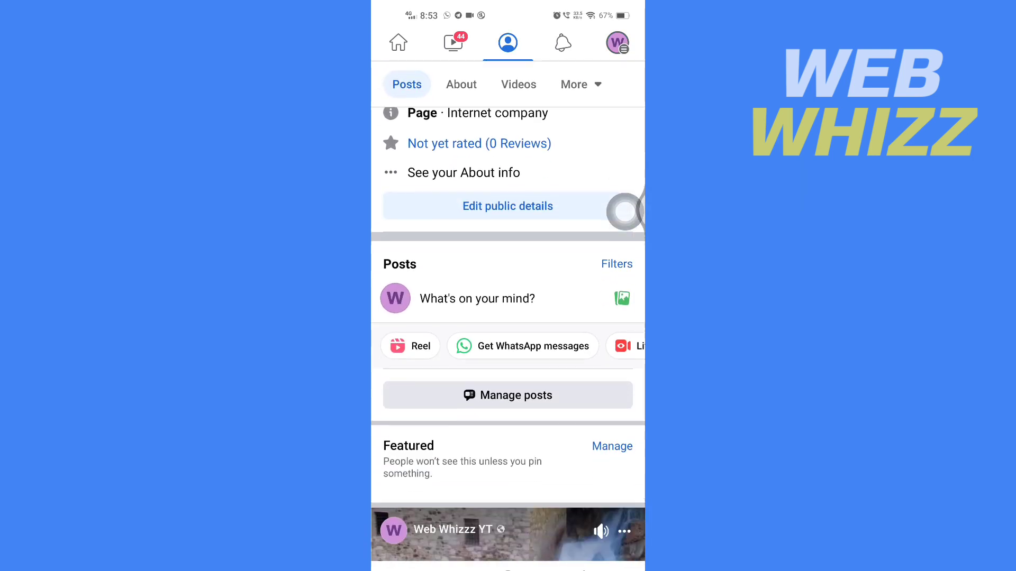
{"action": "scroll", "scroll_direction": "down", "scroll_amount": 3}
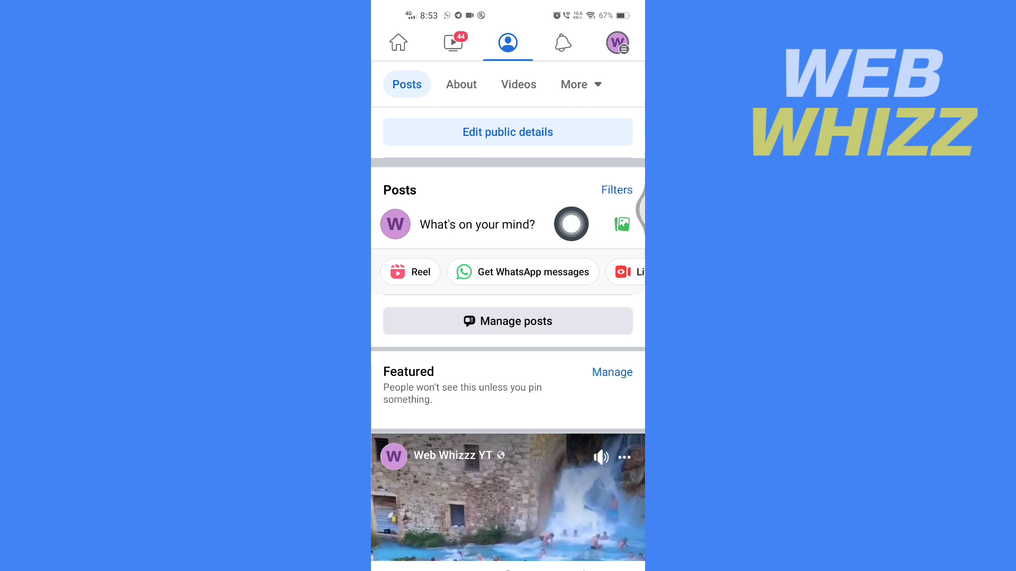
{"action": "left_click", "coordinate": [476, 224]}
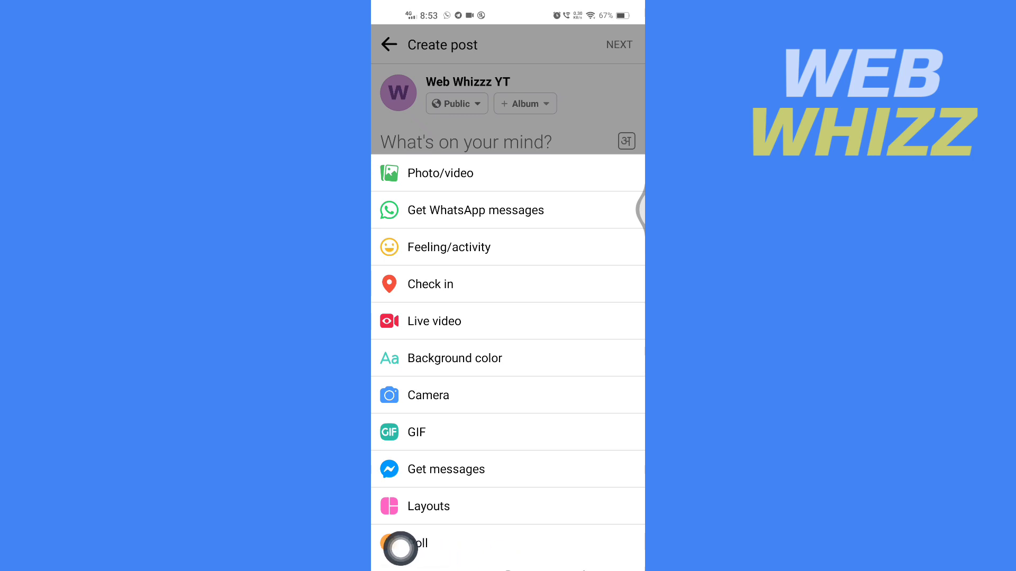
- Make the post a Poll and add options until five are listed
{"action": "left_click", "coordinate": [424, 544]}
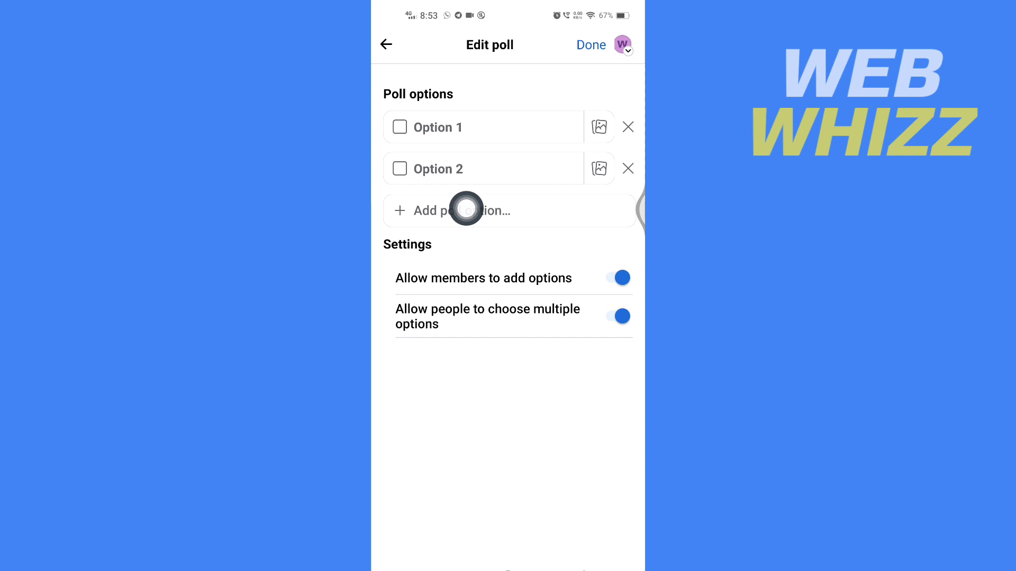
{"action": "left_click", "coordinate": [468, 210]}
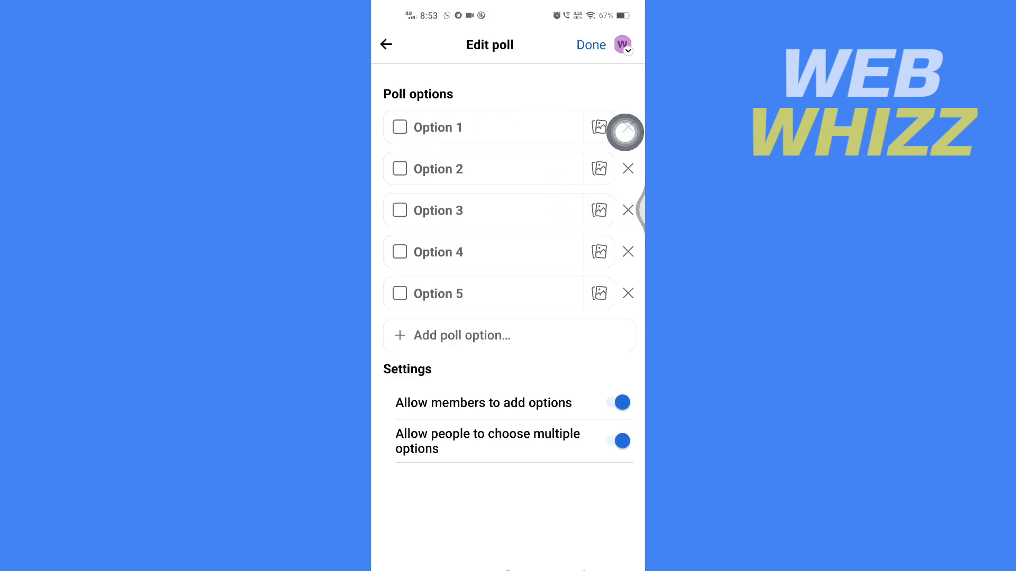
- Name Option 1 'test' and attach car pictures to the first two options
{"action": "type", "text": "test"}
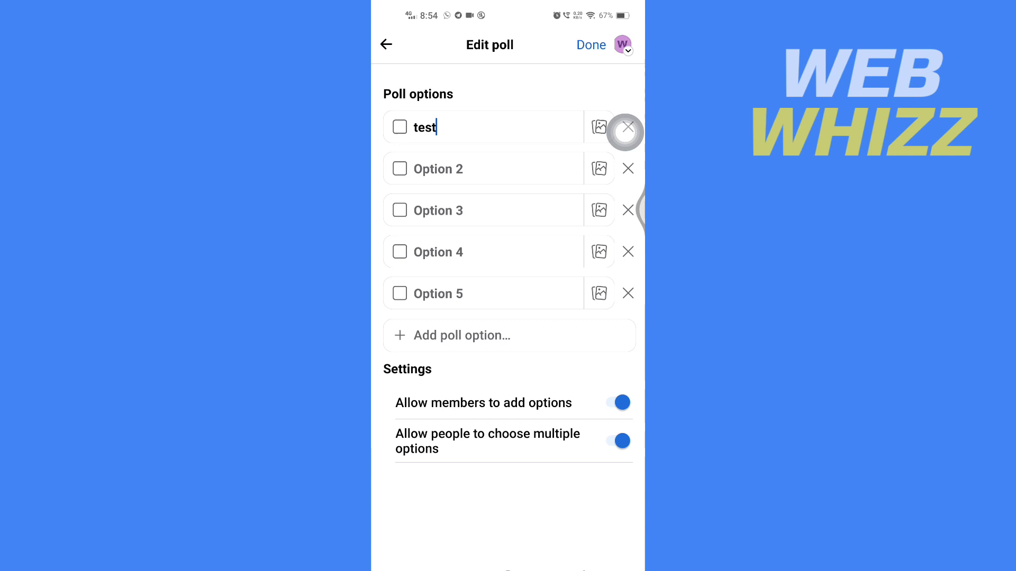
{"action": "left_click", "coordinate": [597, 127]}
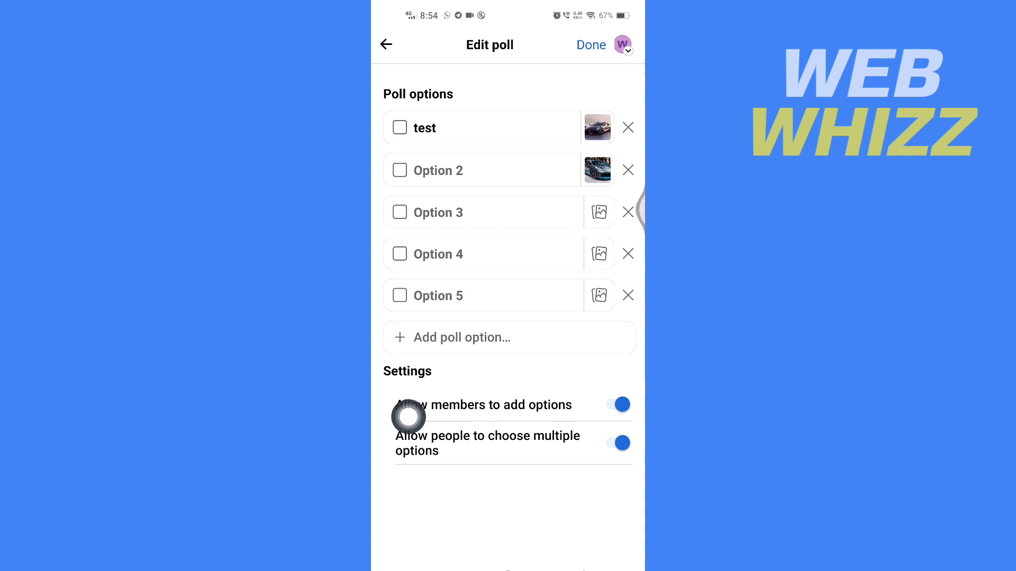
{"action": "left_click", "coordinate": [450, 171]}
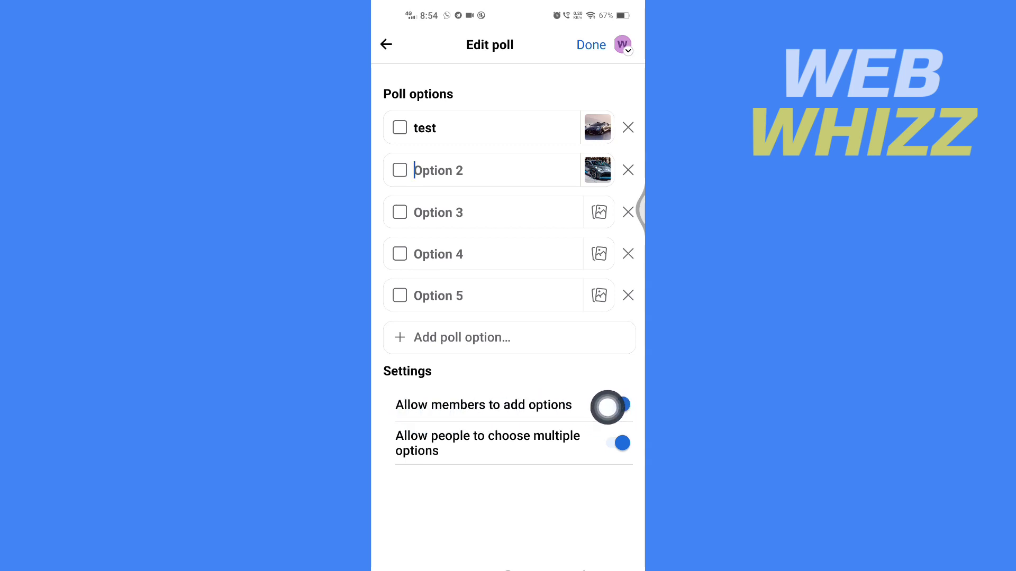
{"action": "left_click", "coordinate": [621, 404]}
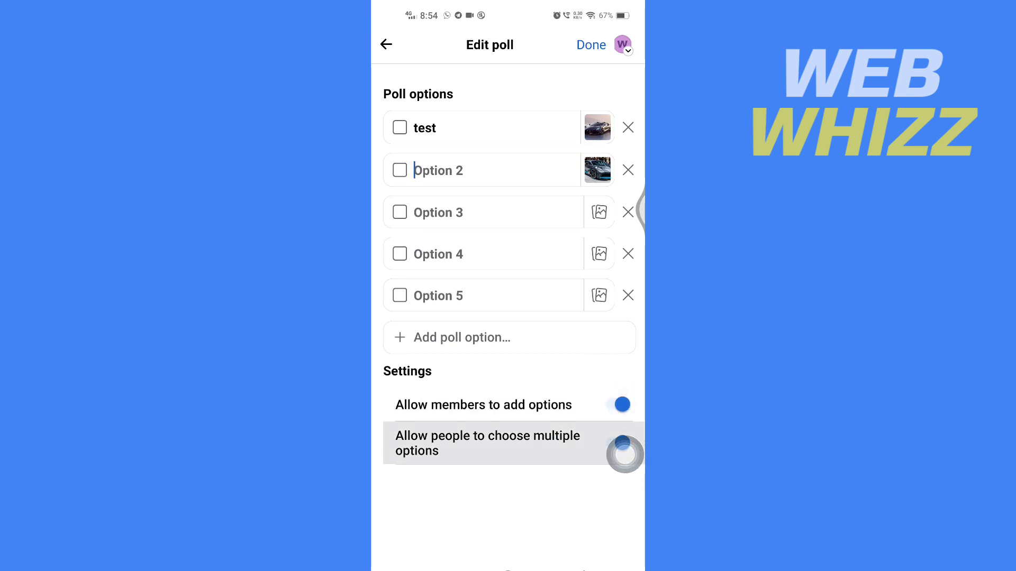
{"action": "left_click", "coordinate": [620, 443]}
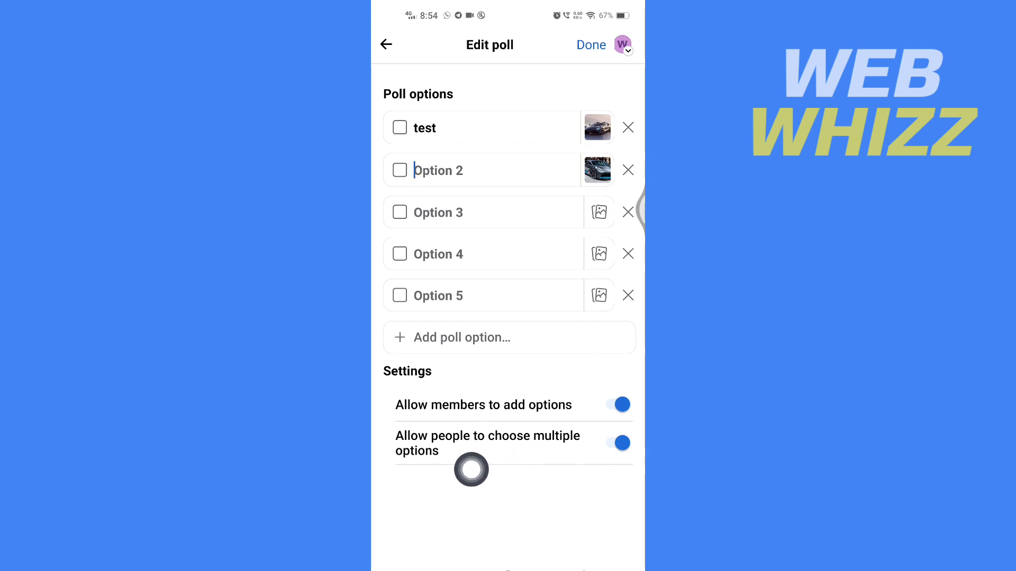
{"action": "left_click", "coordinate": [618, 442]}
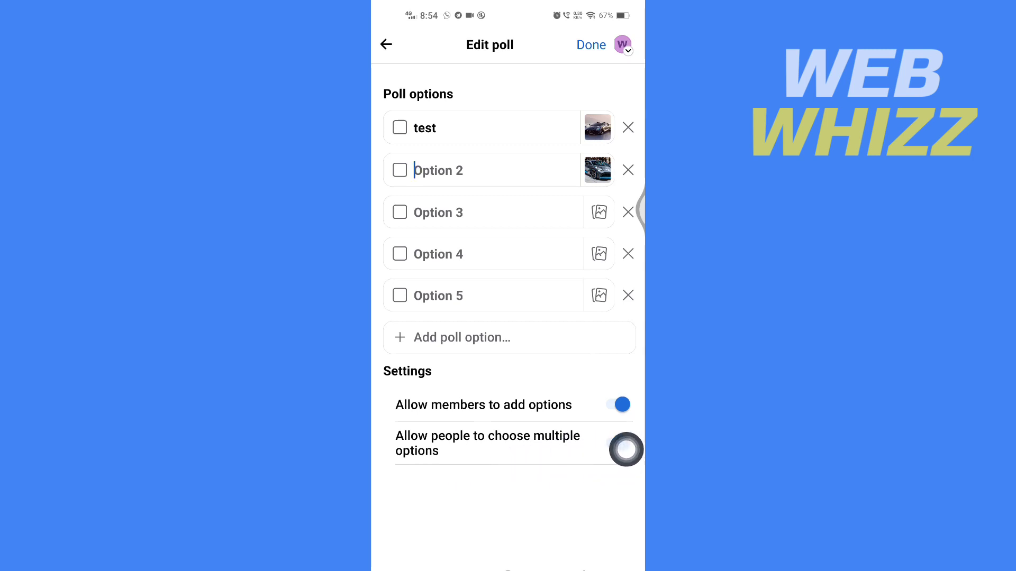
{"action": "left_click", "coordinate": [625, 451]}
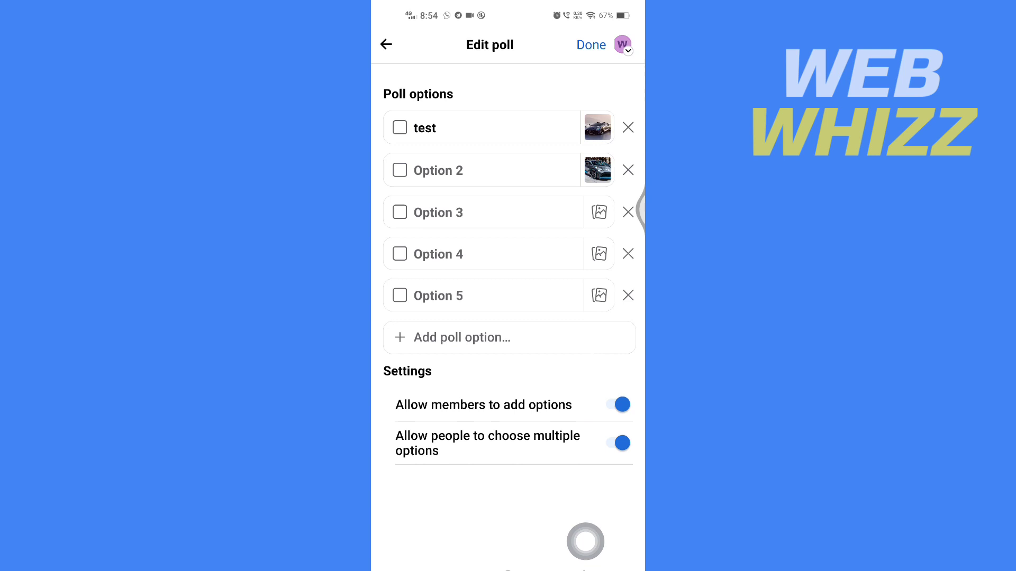
{"action": "left_click", "coordinate": [462, 170]}
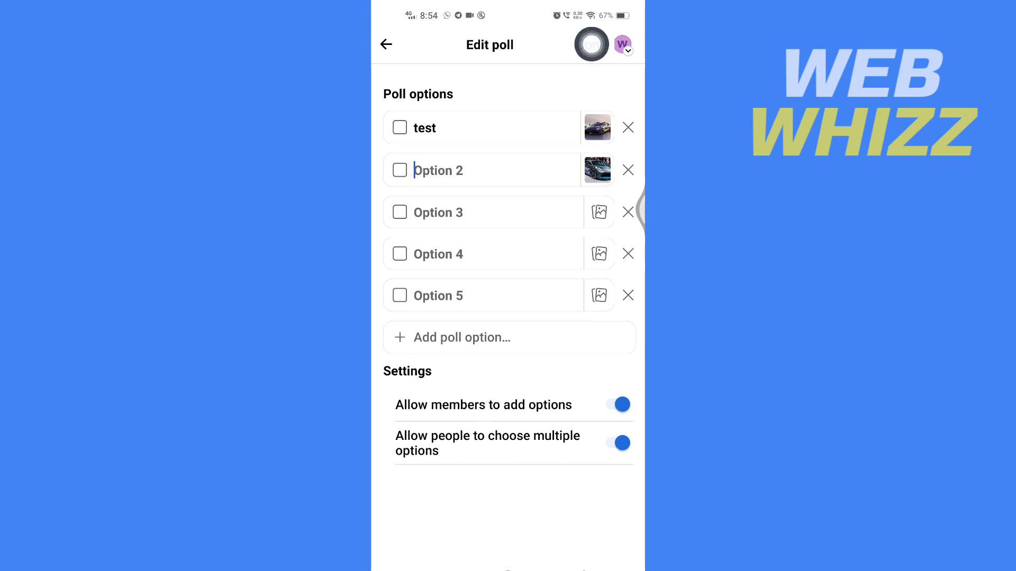
- Finish the options, enter the poll question 'Tw' and publish the poll post
{"action": "left_click", "coordinate": [385, 44]}
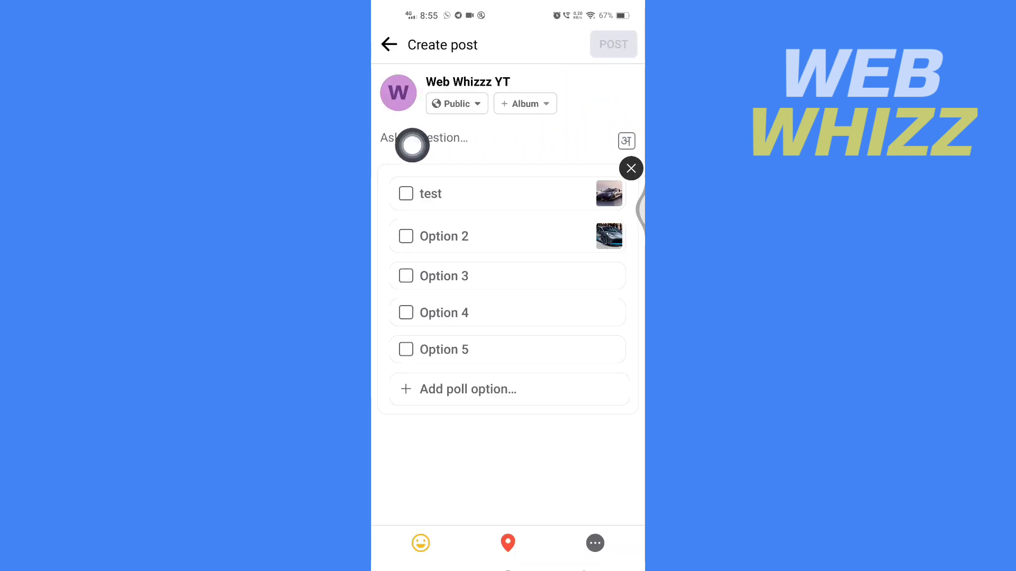
{"action": "left_click", "coordinate": [424, 137]}
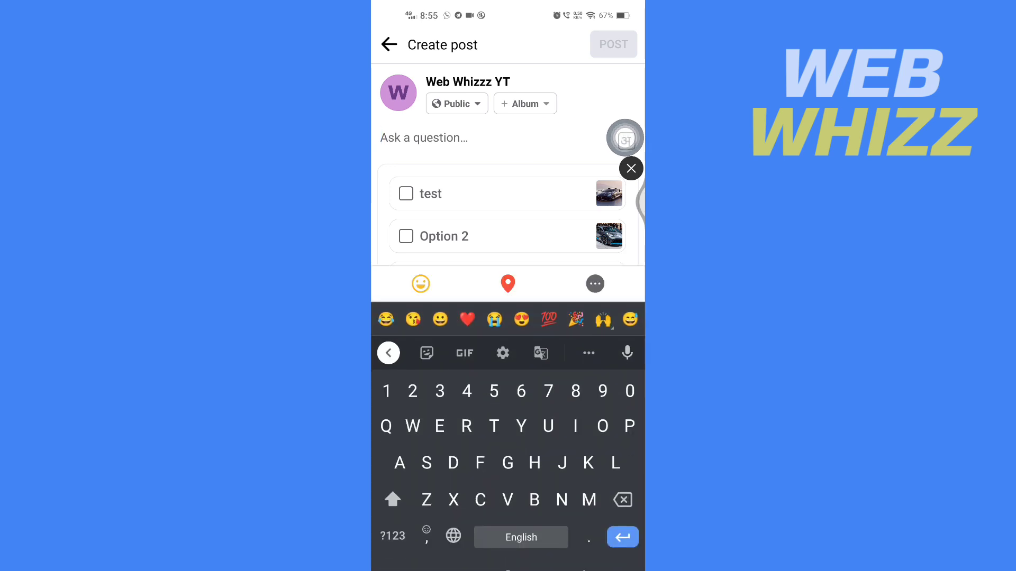
{"action": "type", "text": "Twst"}
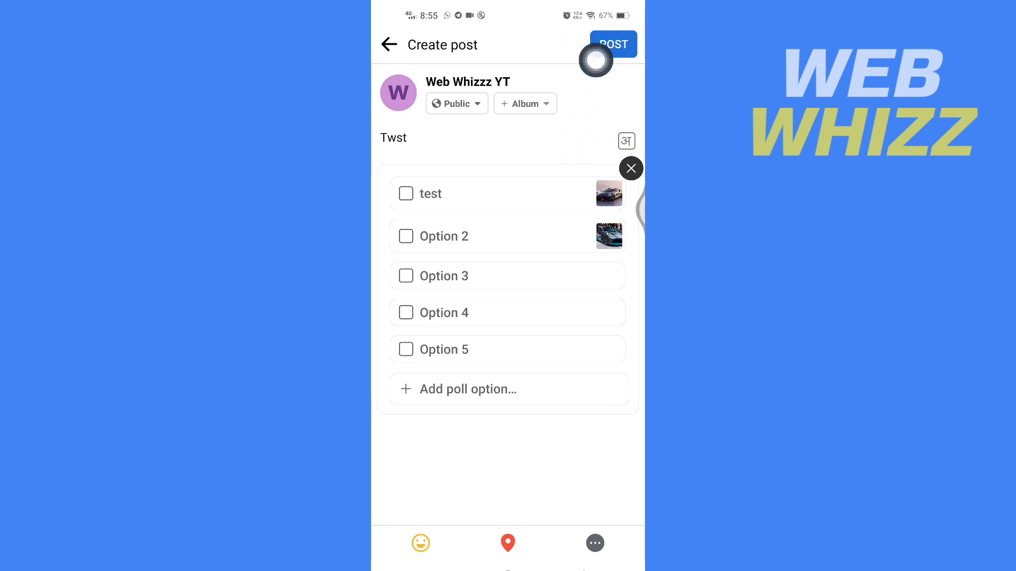
{"action": "left_click", "coordinate": [613, 44]}
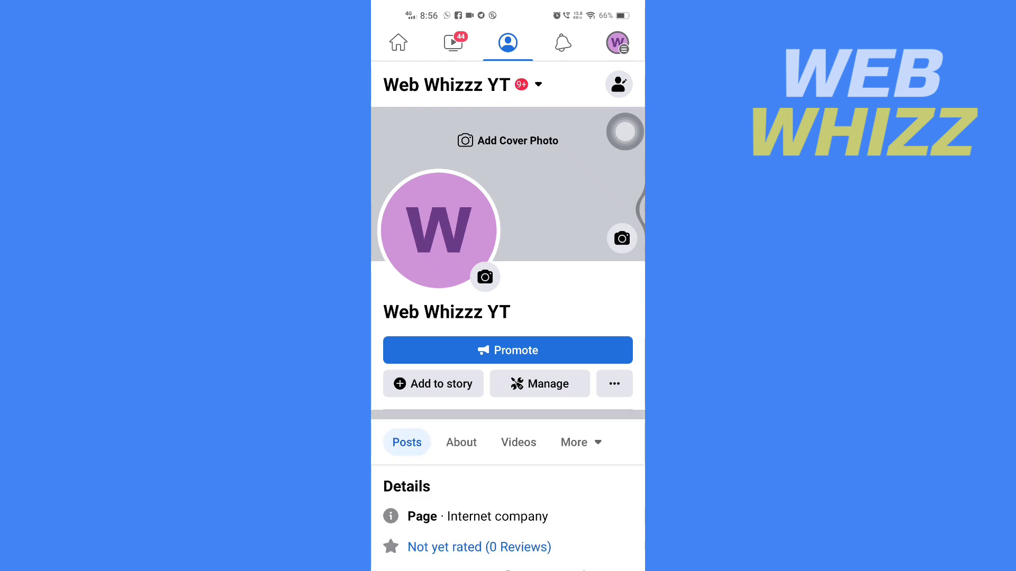
- Find the new poll in the page feed and vote for its second option
{"action": "scroll", "scroll_direction": "down", "scroll_amount": 3}
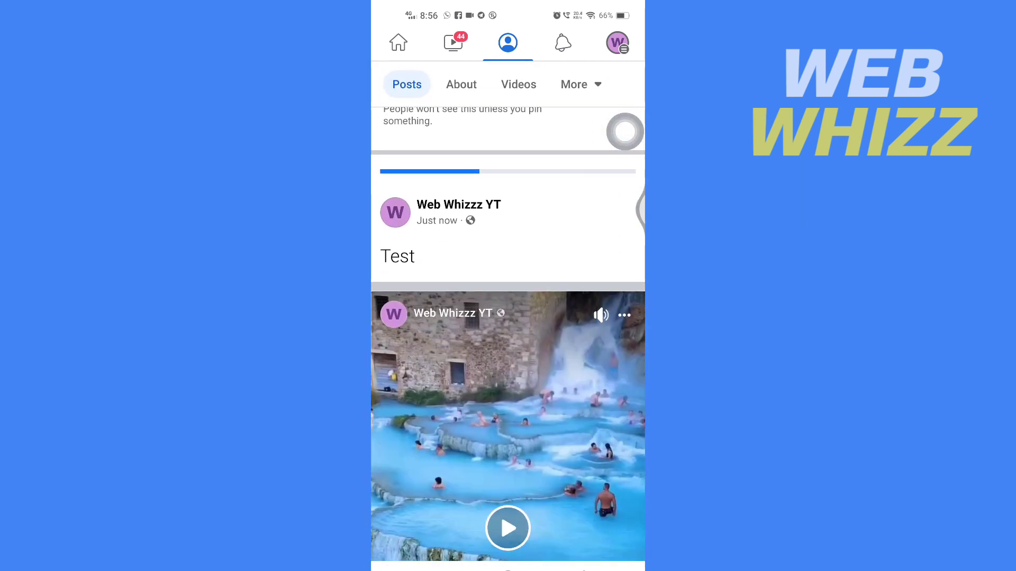
{"action": "scroll", "scroll_direction": "down", "scroll_amount": 3}
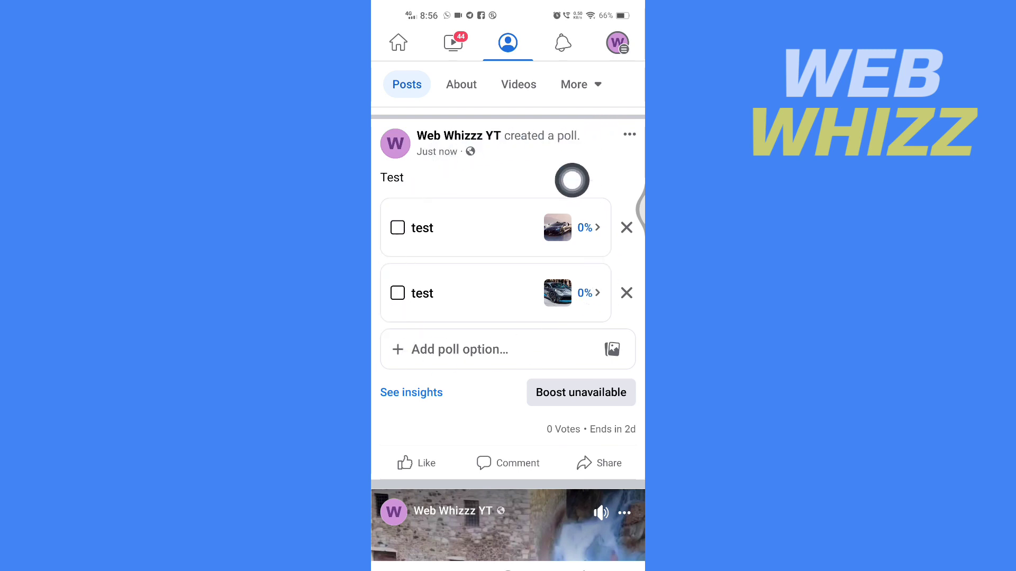
{"action": "left_click", "coordinate": [398, 293]}
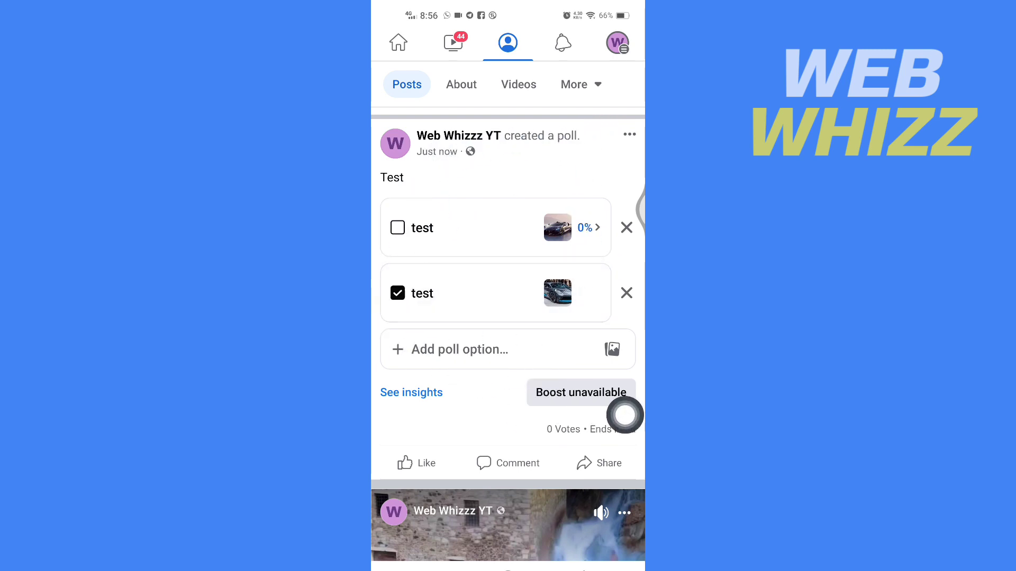